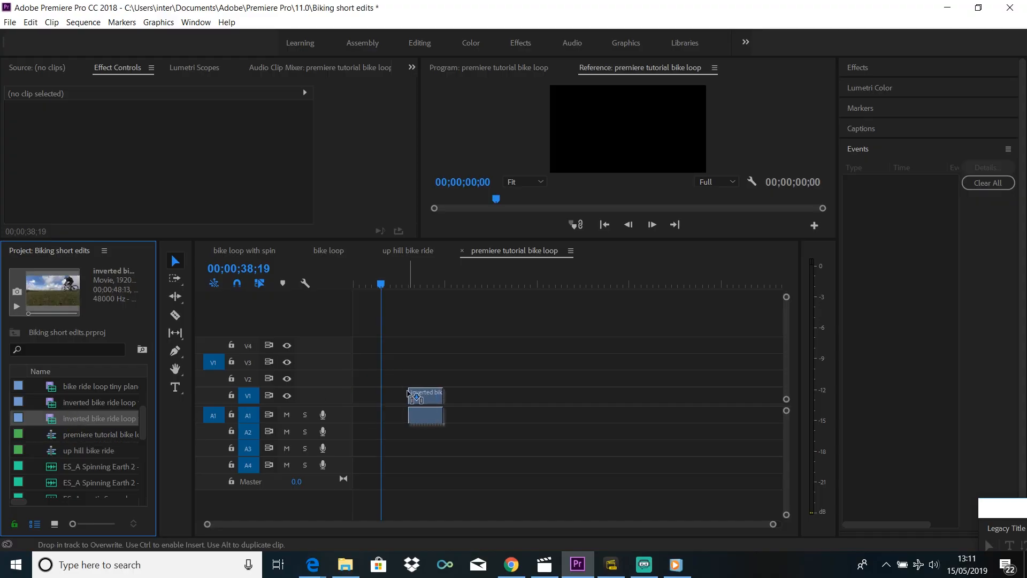
- Place the inverted bike ride loop clip in the sequence and remove its audio
{"action": "left_click_drag", "start_coordinate": [380, 284], "coordinate": [412, 290]}
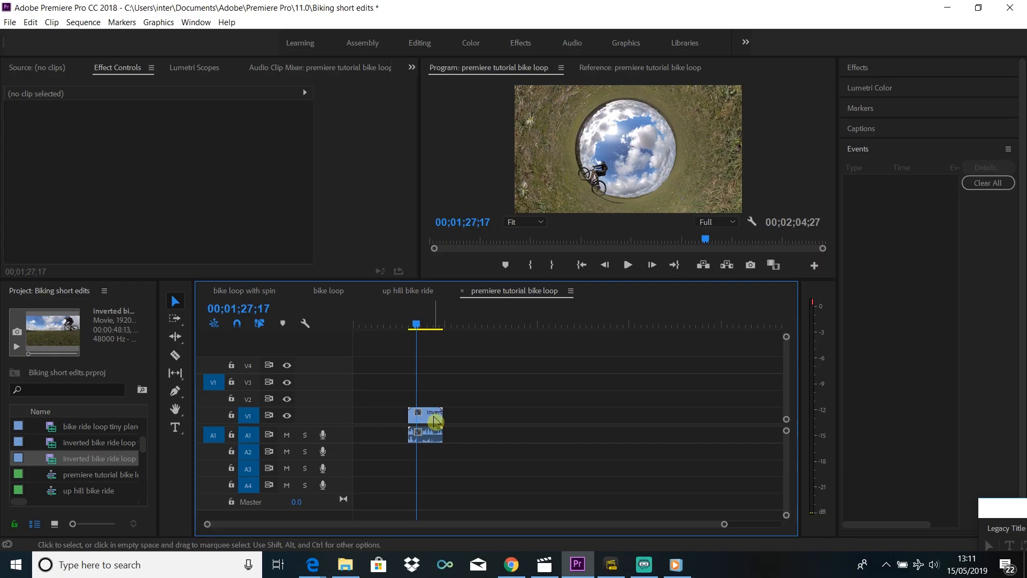
{"action": "right_click", "coordinate": [425, 422]}
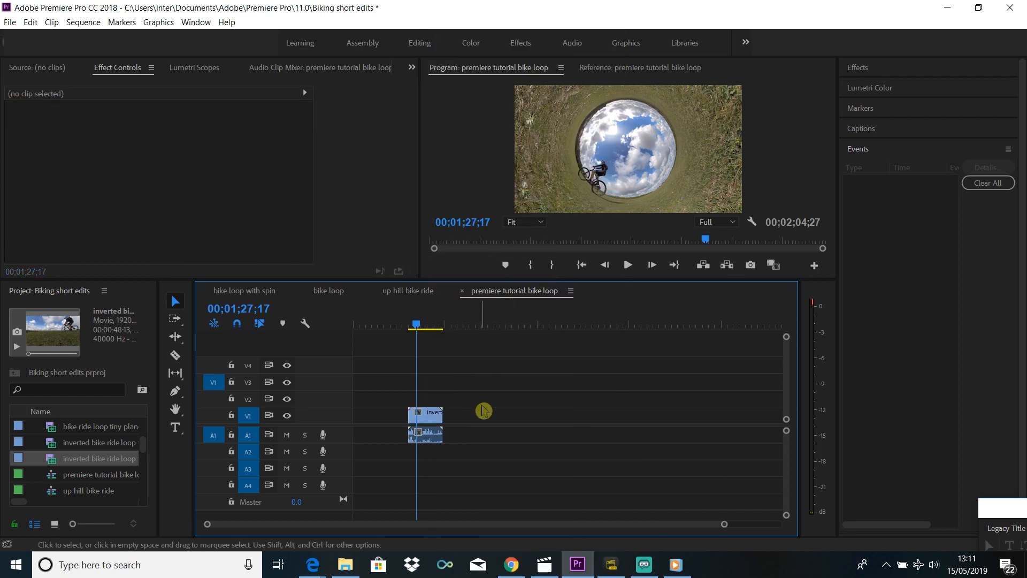
{"action": "left_click", "coordinate": [426, 434]}
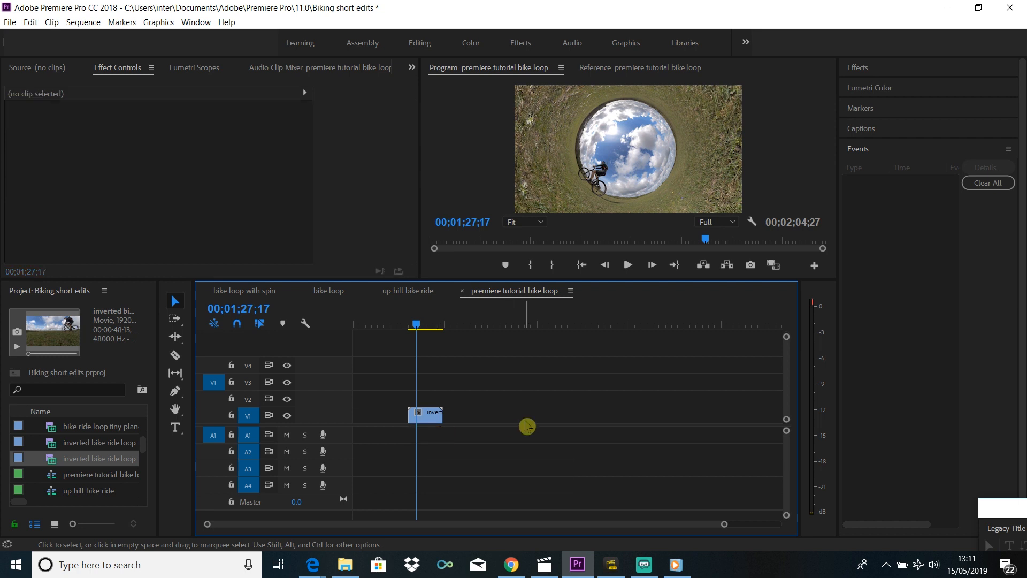
- Trim the inverted clip's start down to the loop and preview it
{"action": "left_click", "coordinate": [626, 265]}
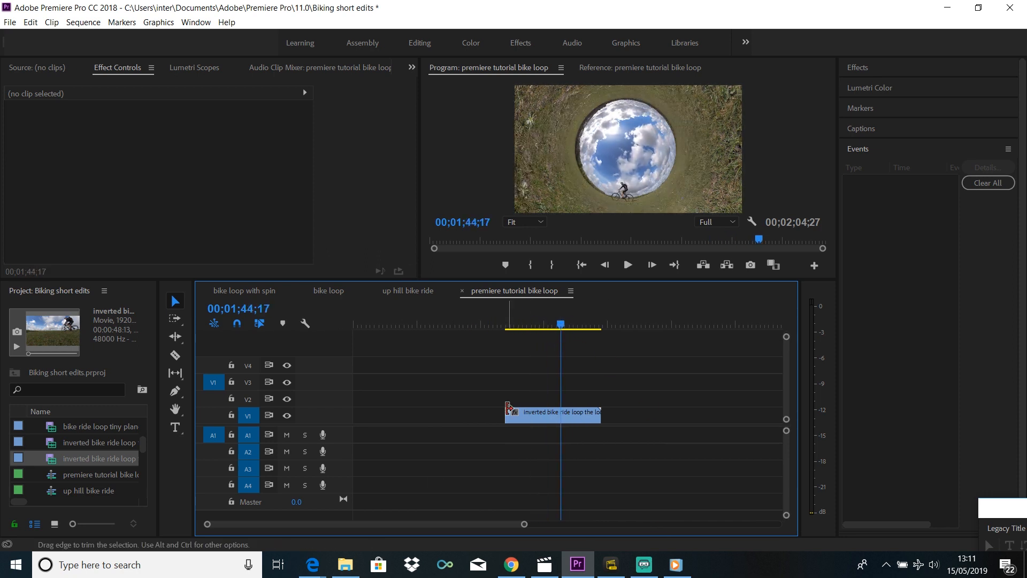
{"action": "left_click", "coordinate": [626, 265]}
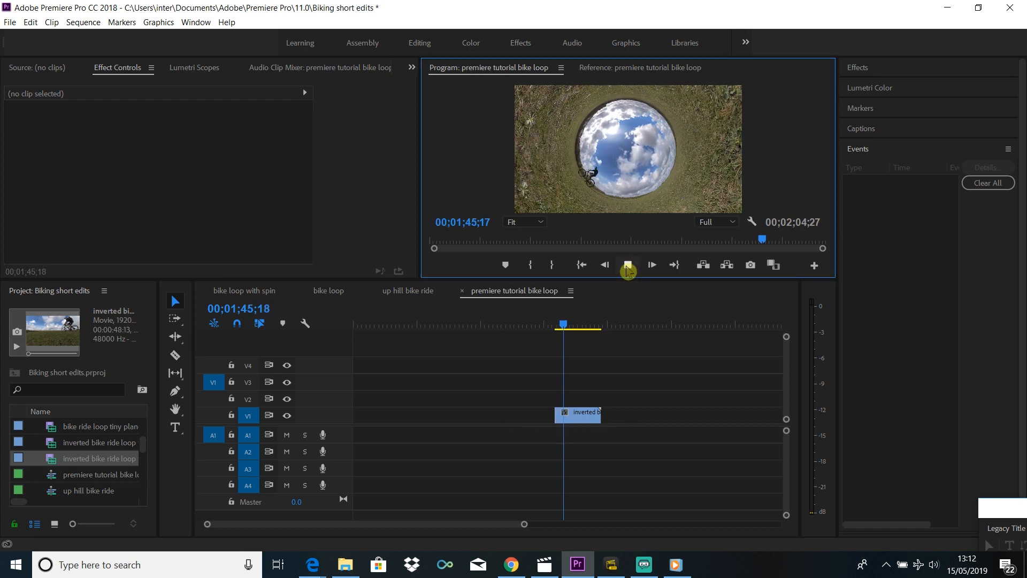
{"action": "left_click", "coordinate": [627, 266]}
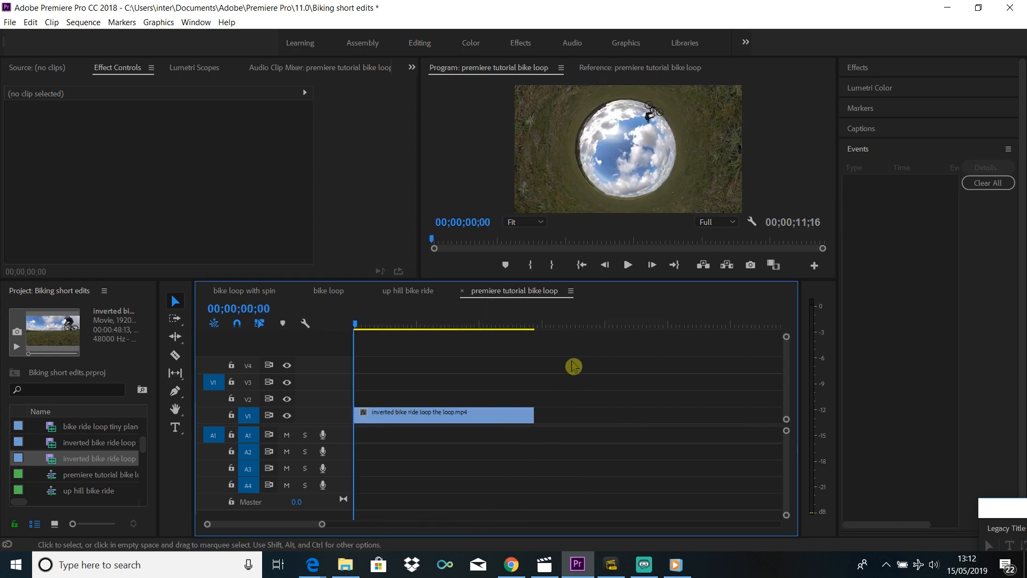
- Speed the loop clip up to 300% in Speed/Duration
{"action": "right_click", "coordinate": [443, 413]}
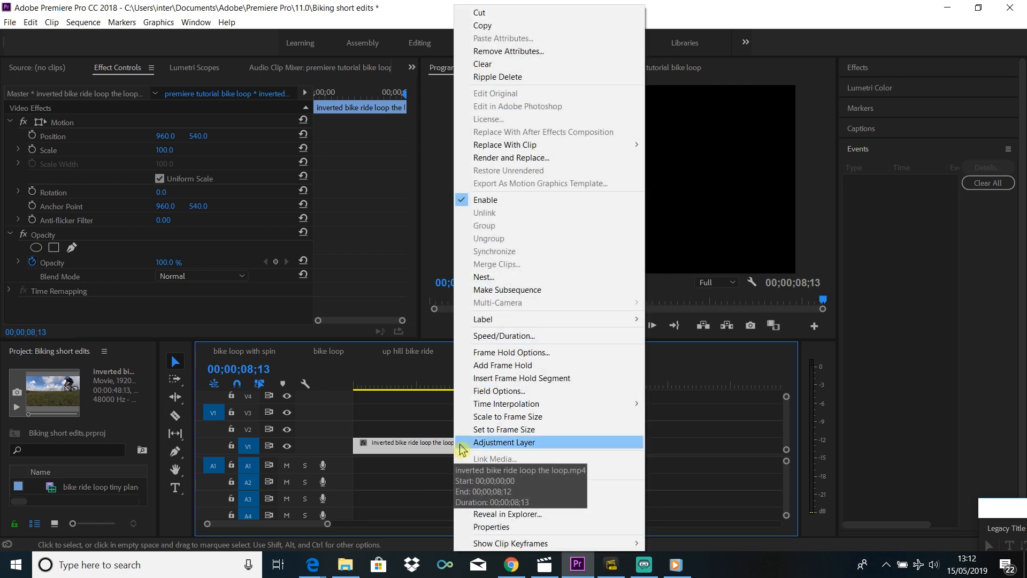
{"action": "left_click", "coordinate": [502, 336]}
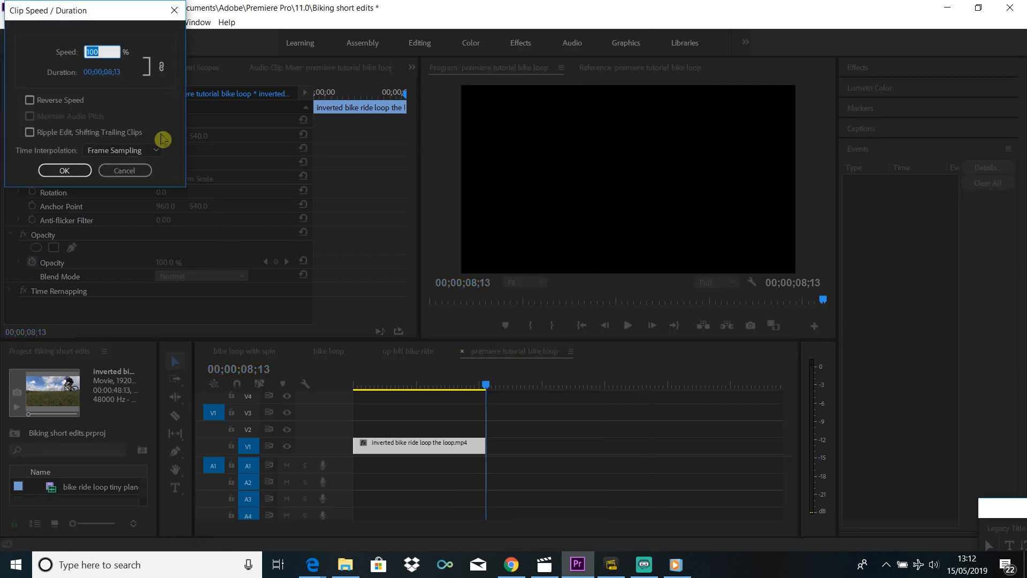
{"action": "type", "text": "3"}
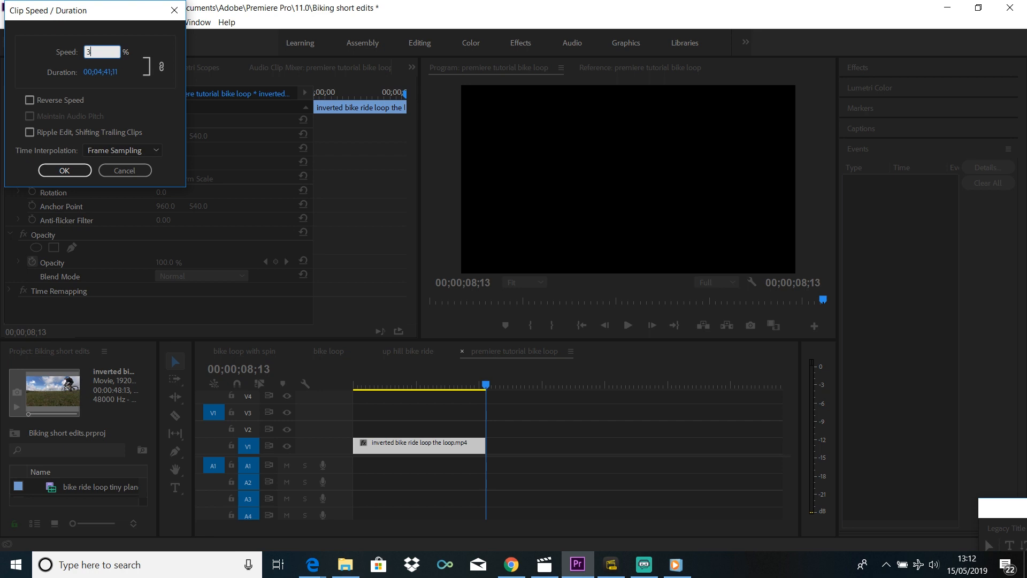
{"action": "left_click", "coordinate": [64, 170]}
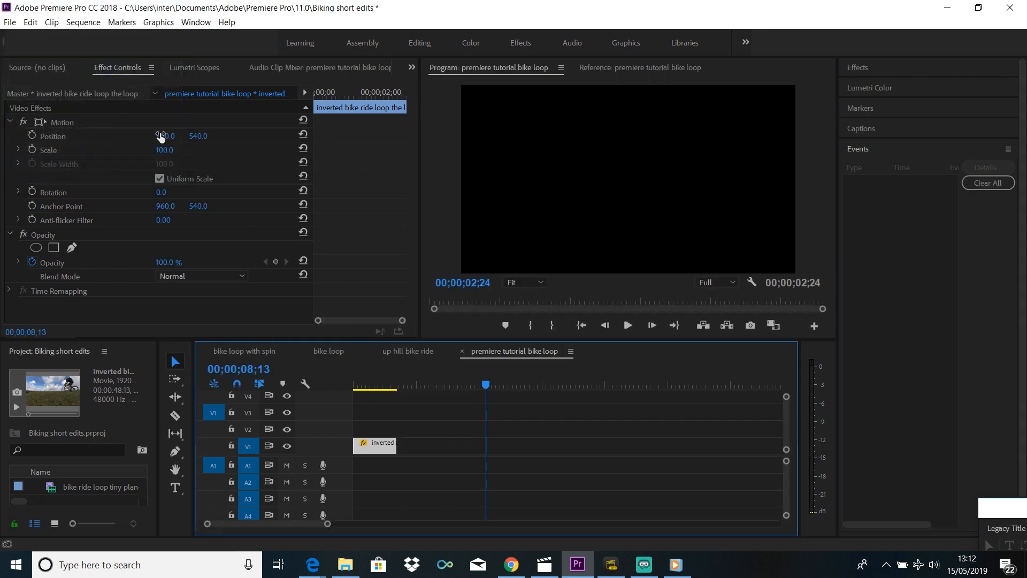
{"action": "left_click", "coordinate": [369, 384]}
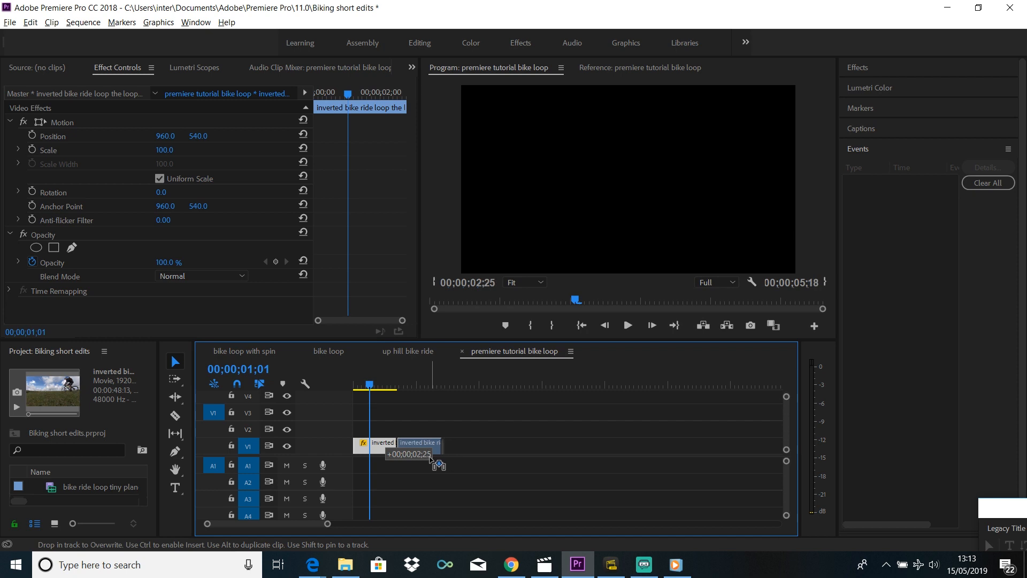
- Duplicate the loop right after itself and set the copy to Reverse Speed
{"action": "left_click_drag", "start_coordinate": [429, 454], "coordinate": [431, 464]}
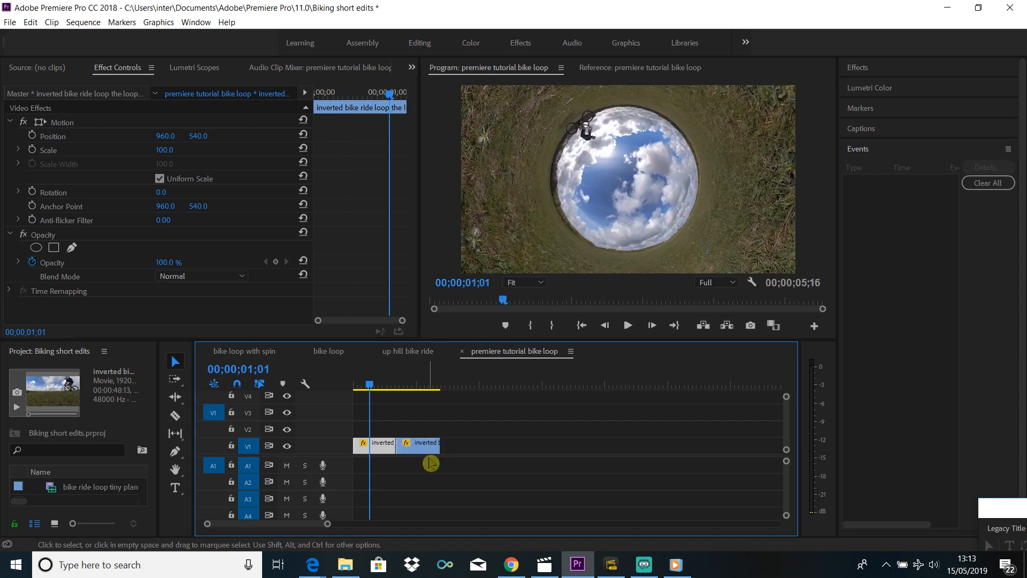
{"action": "left_click", "coordinate": [626, 325]}
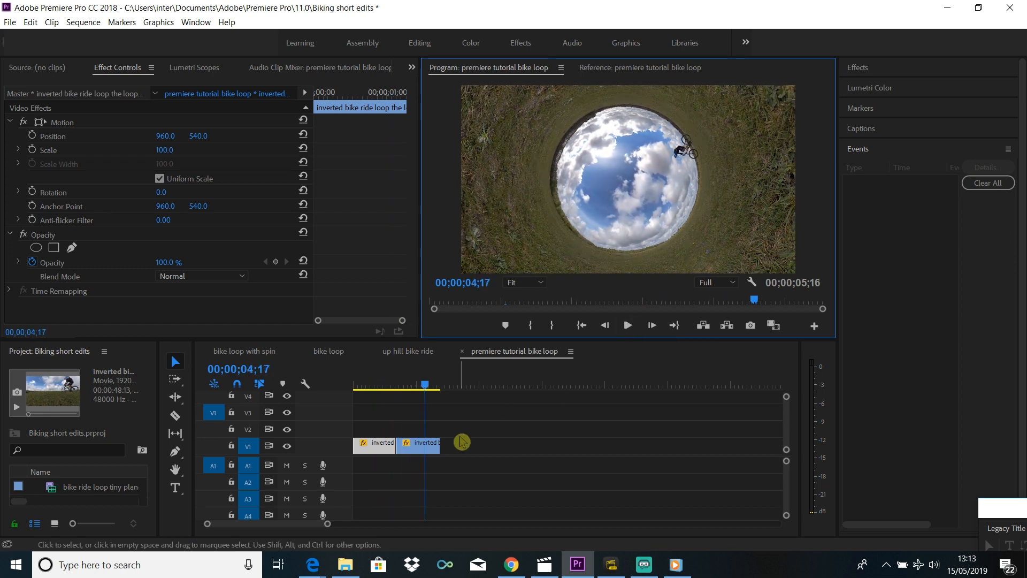
{"action": "right_click", "coordinate": [419, 442]}
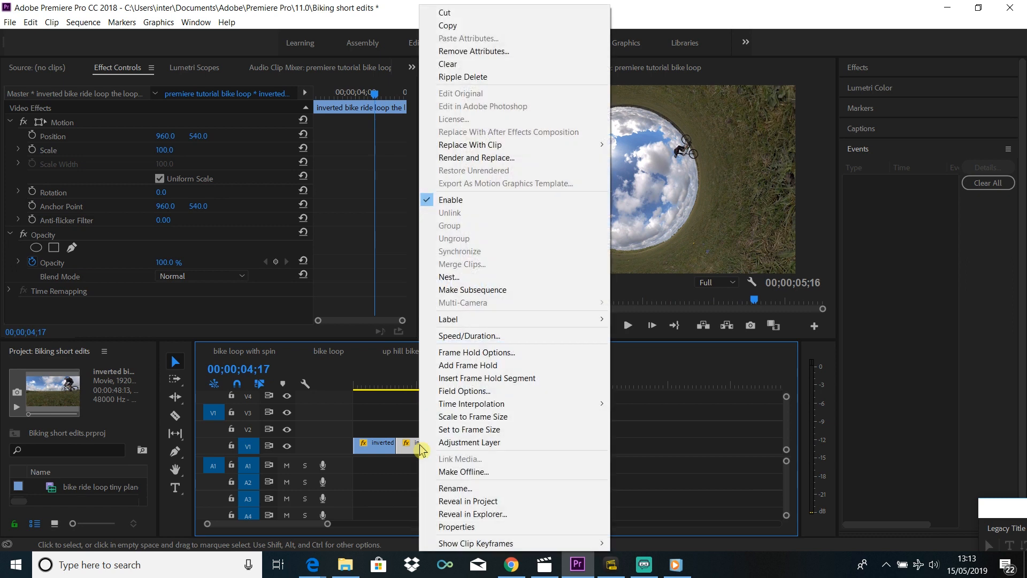
{"action": "left_click", "coordinate": [468, 336]}
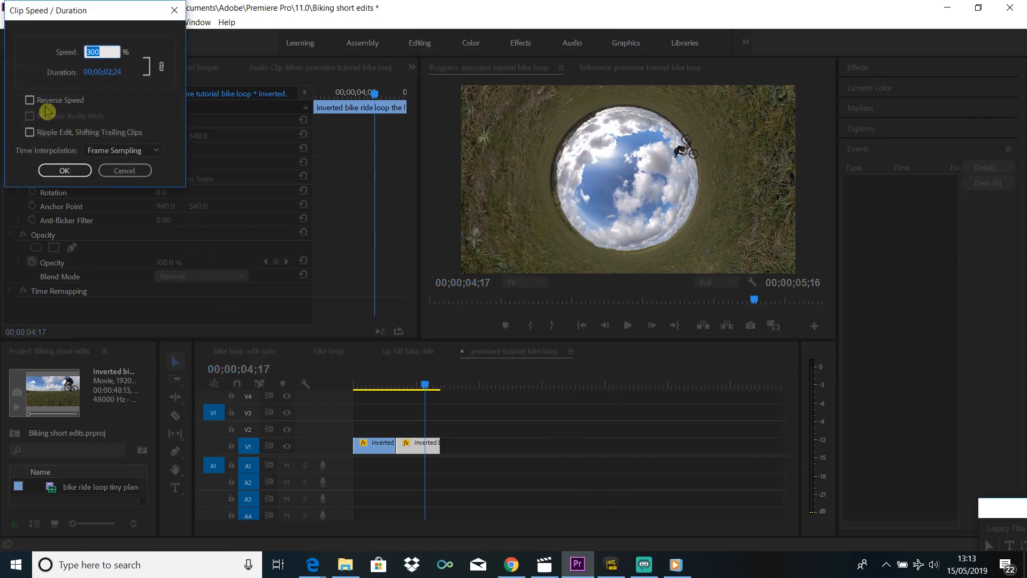
{"action": "left_click", "coordinate": [29, 99]}
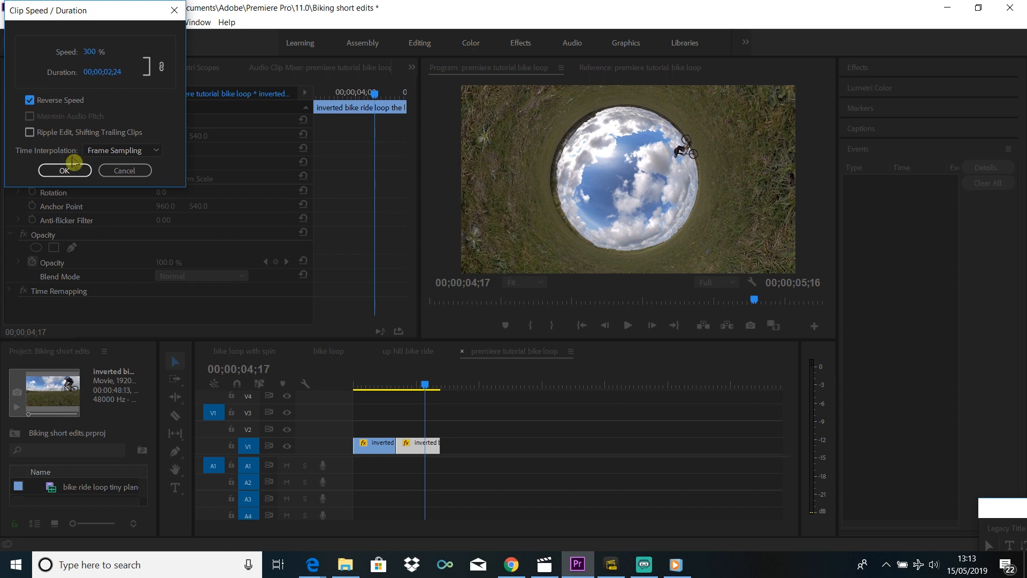
{"action": "left_click", "coordinate": [64, 170]}
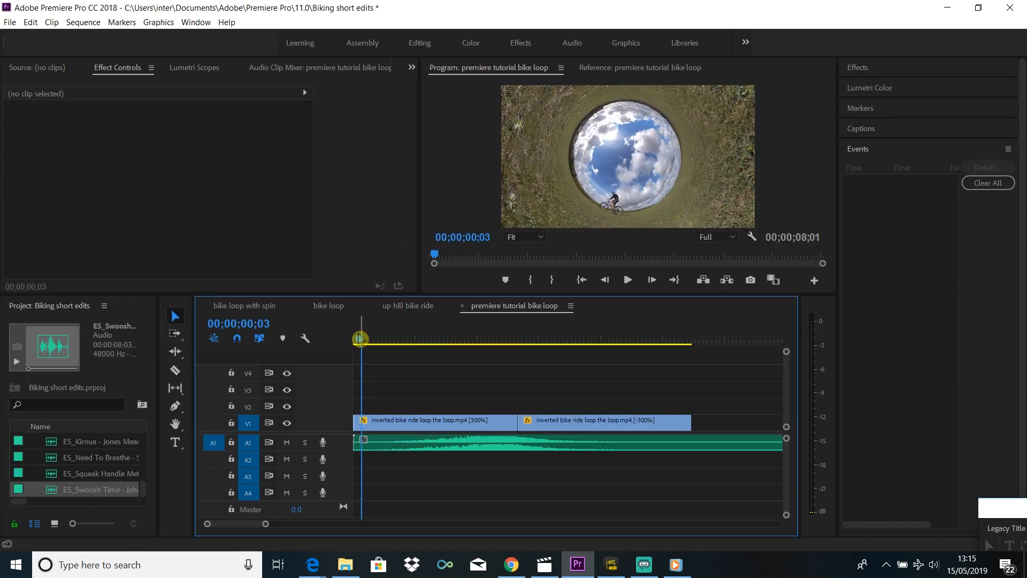
- Clear the leftover swoosh piece, copy it under the second loop, and trim its excess
{"action": "left_click", "coordinate": [627, 280]}
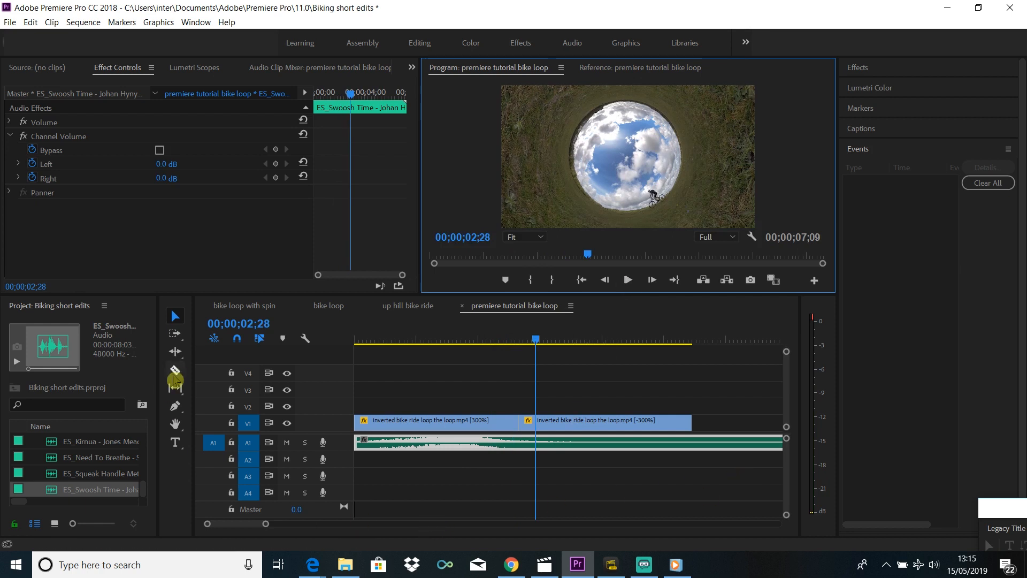
{"action": "right_click", "coordinate": [439, 438]}
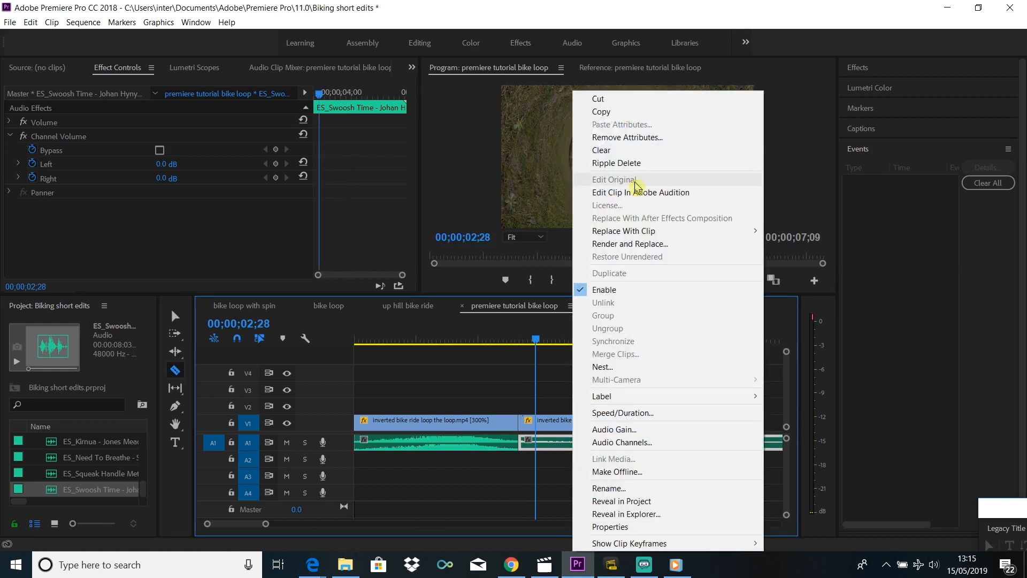
{"action": "left_click", "coordinate": [531, 460]}
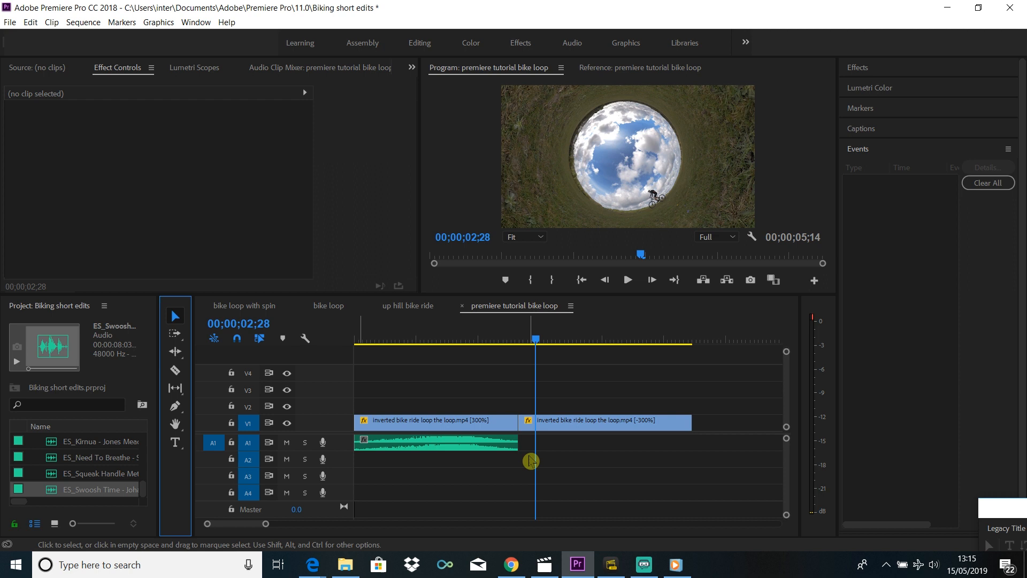
{"action": "left_click_drag", "start_coordinate": [531, 438], "coordinate": [519, 450]}
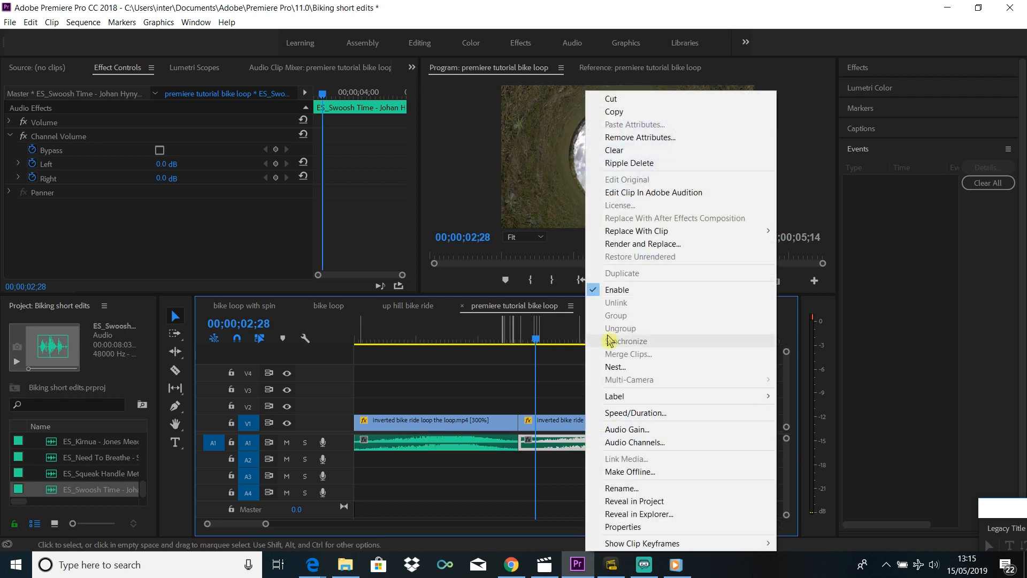
{"action": "left_click", "coordinate": [634, 413]}
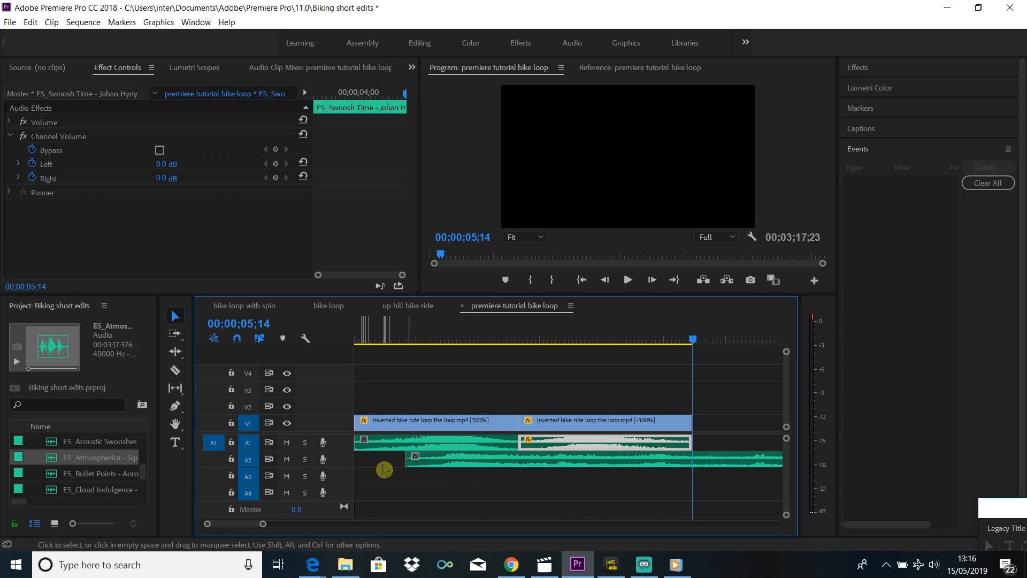
- Preview the ambient track's exponential fade-out at the end of the loop
{"action": "left_click", "coordinate": [405, 484]}
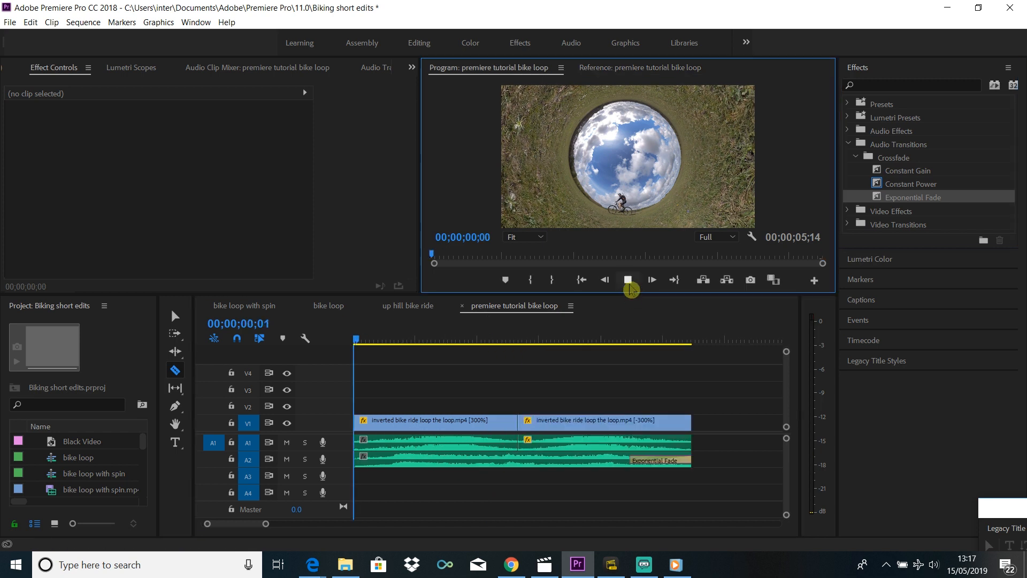
{"action": "left_click", "coordinate": [651, 280]}
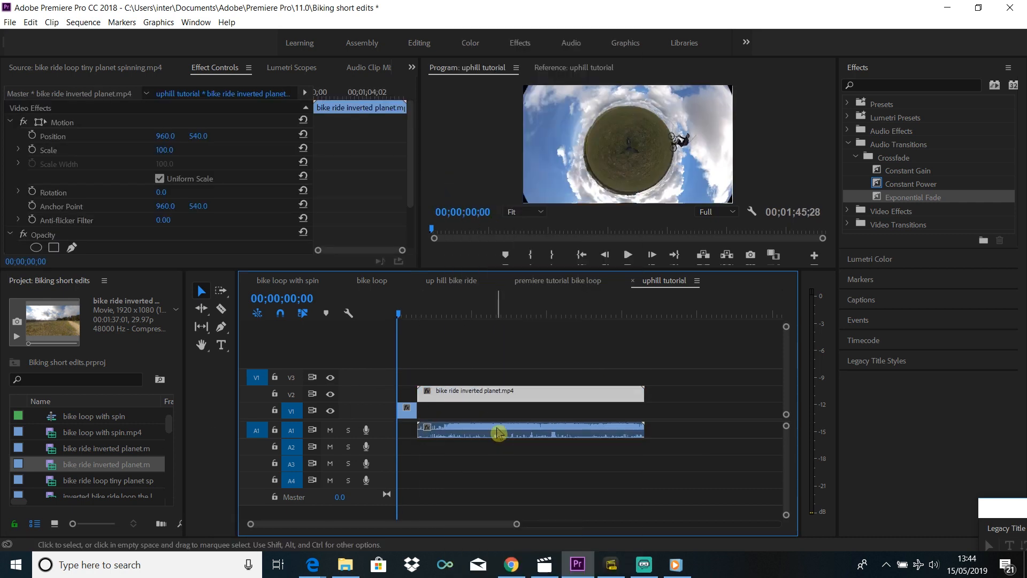
- Preview the tiny planet spinning clip stacked beneath the inverted planet clip
{"action": "left_click", "coordinate": [438, 318]}
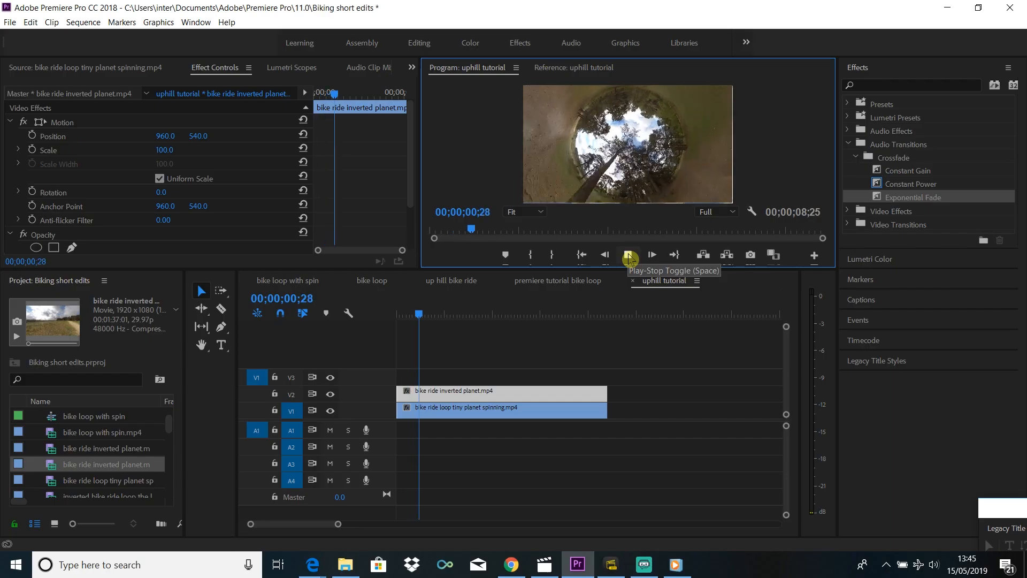
{"action": "left_click", "coordinate": [628, 256]}
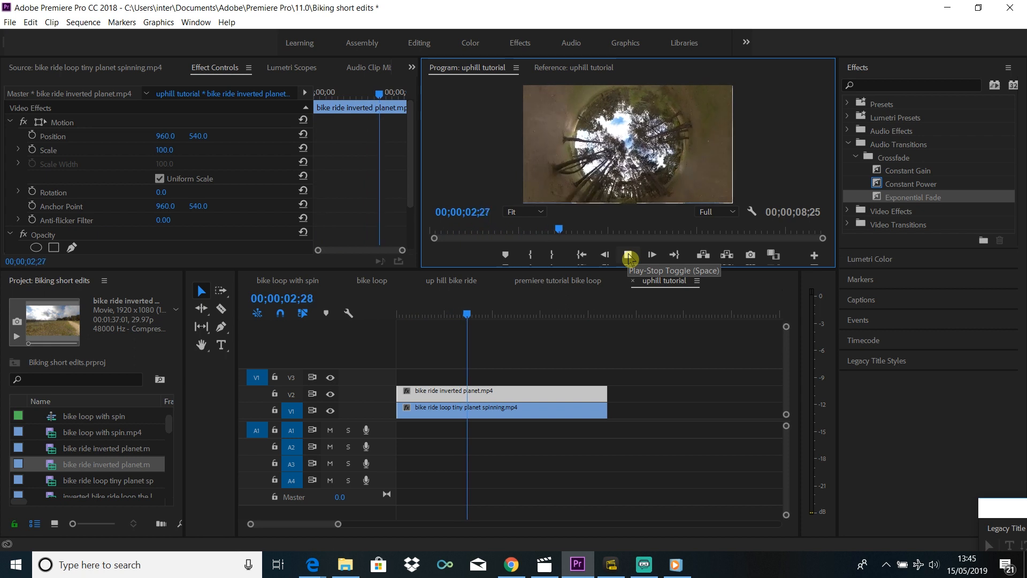
{"action": "left_click", "coordinate": [627, 255]}
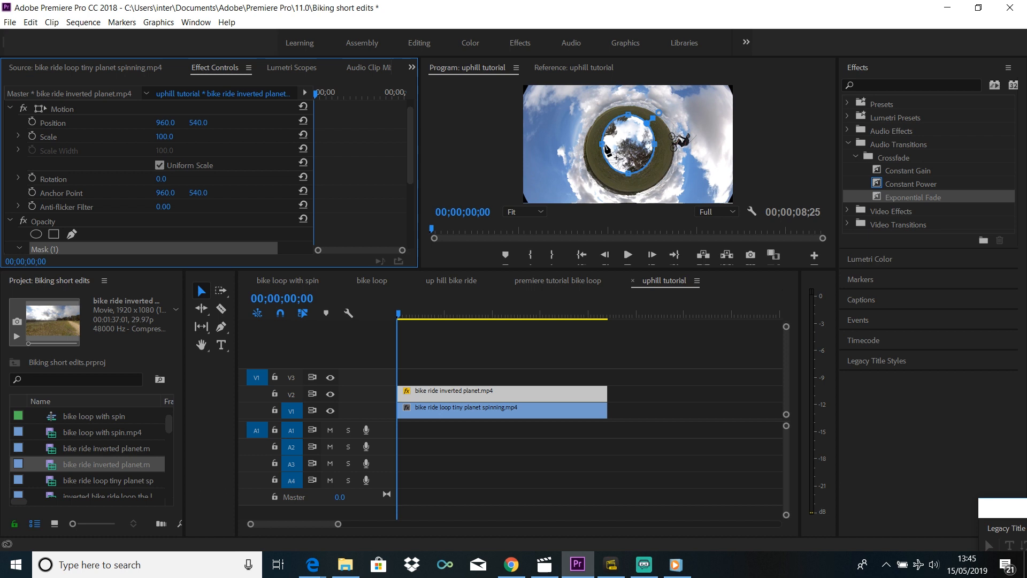
{"action": "mouse_move", "coordinate": [632, 154]}
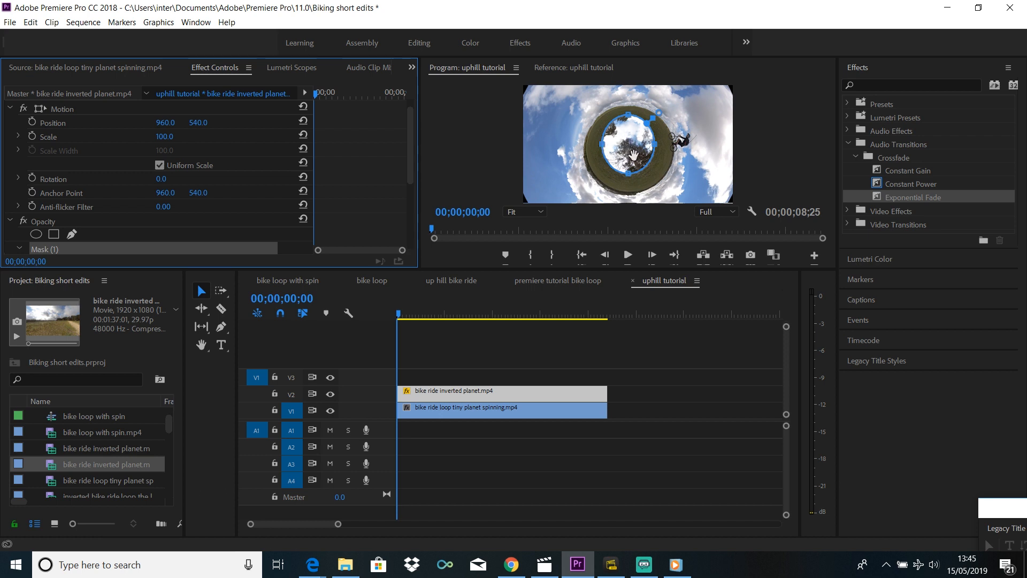
{"action": "mouse_move", "coordinate": [599, 144]}
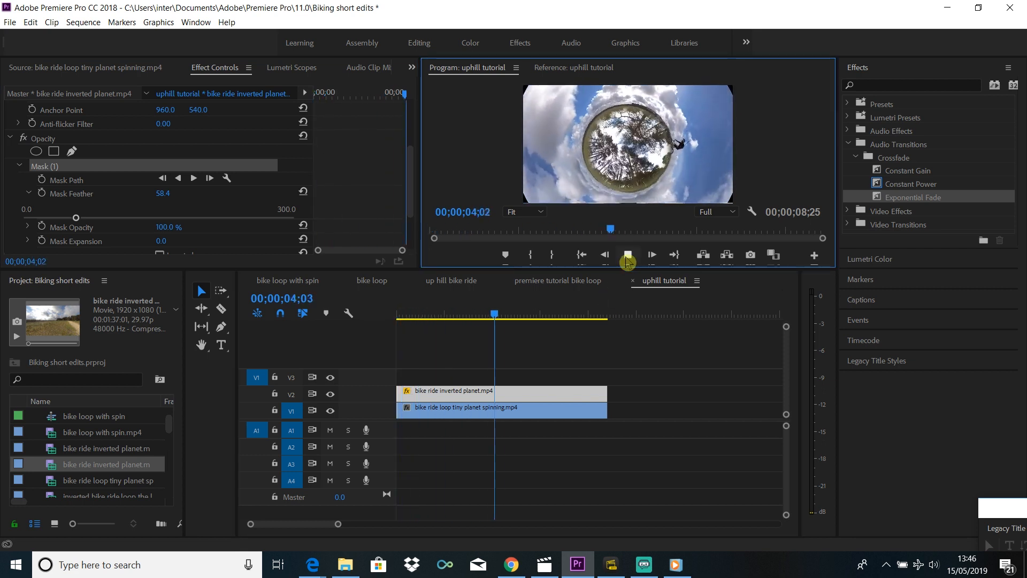
- Stop the masked planet preview and play the sequence with the heartbeat sound
{"action": "left_click", "coordinate": [627, 256]}
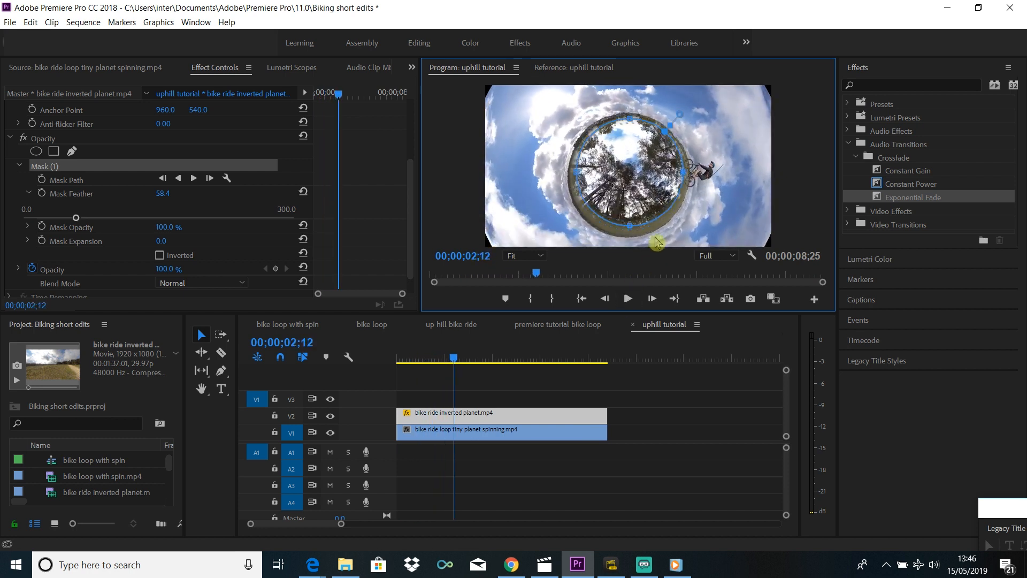
{"action": "left_click", "coordinate": [627, 299]}
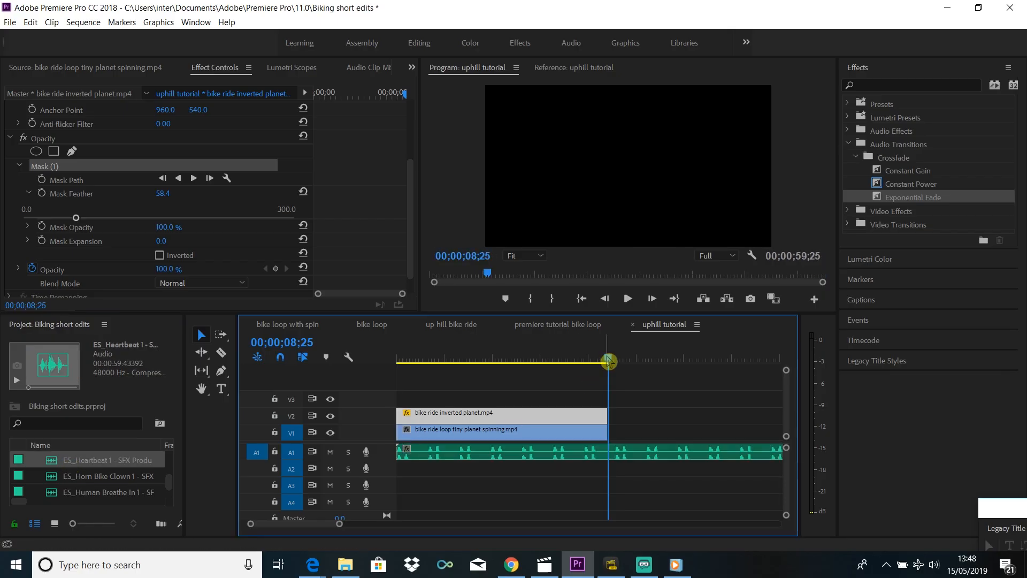
- Set the heartbeat clip to 200% speed and preview it with the planets
{"action": "left_click", "coordinate": [627, 298]}
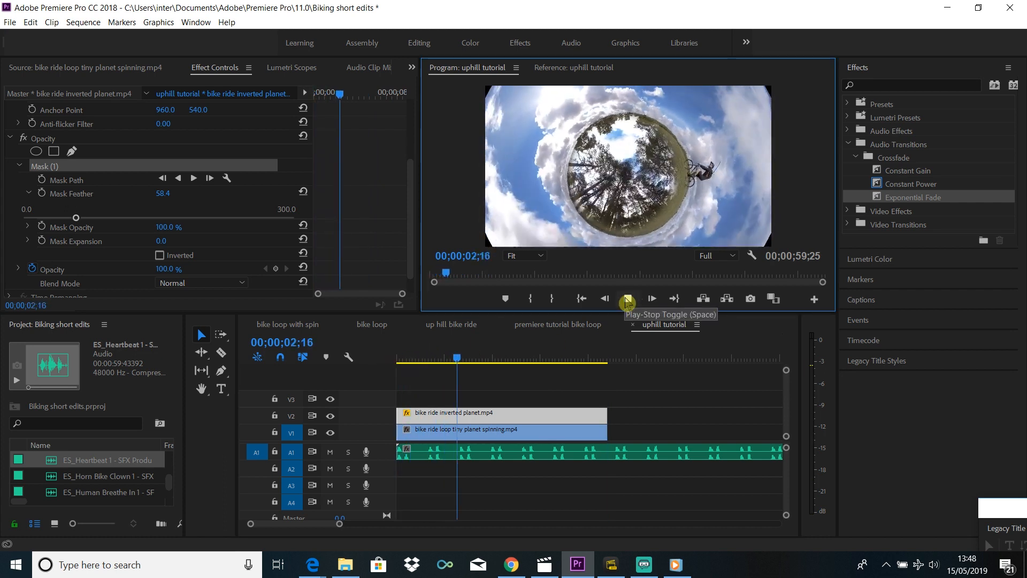
{"action": "right_click", "coordinate": [426, 452]}
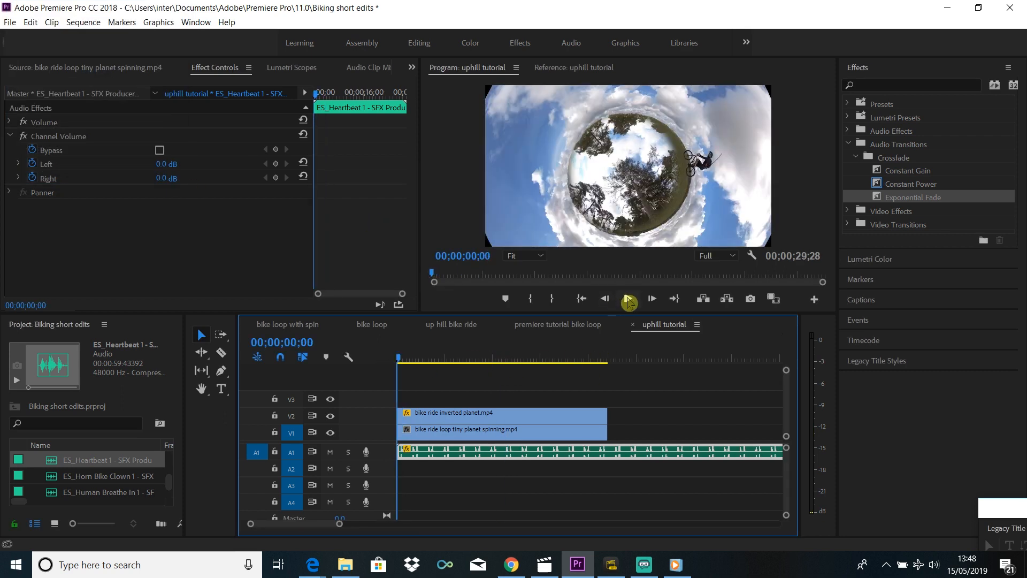
{"action": "left_click", "coordinate": [627, 300]}
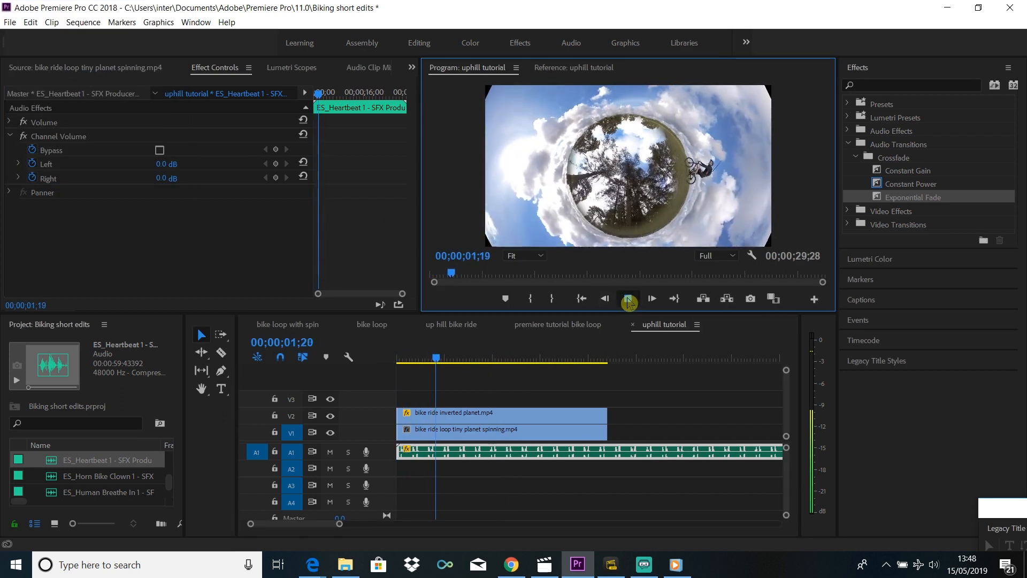